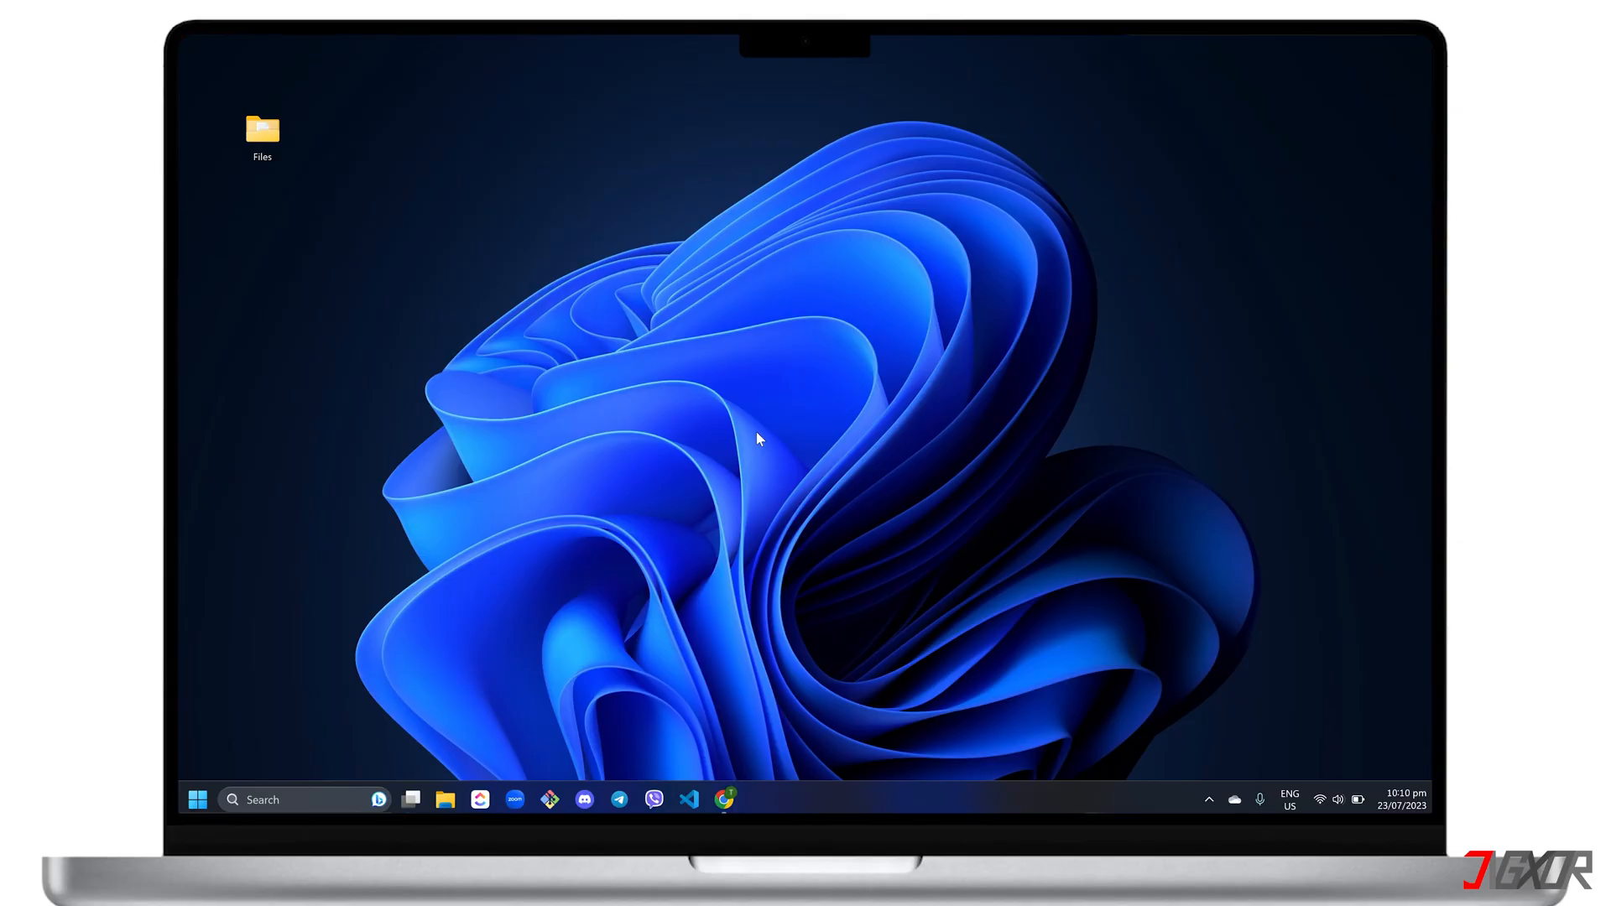
- Review the Files folder's Properties and Advanced Attributes, closing them without changes
right_click(262, 139)
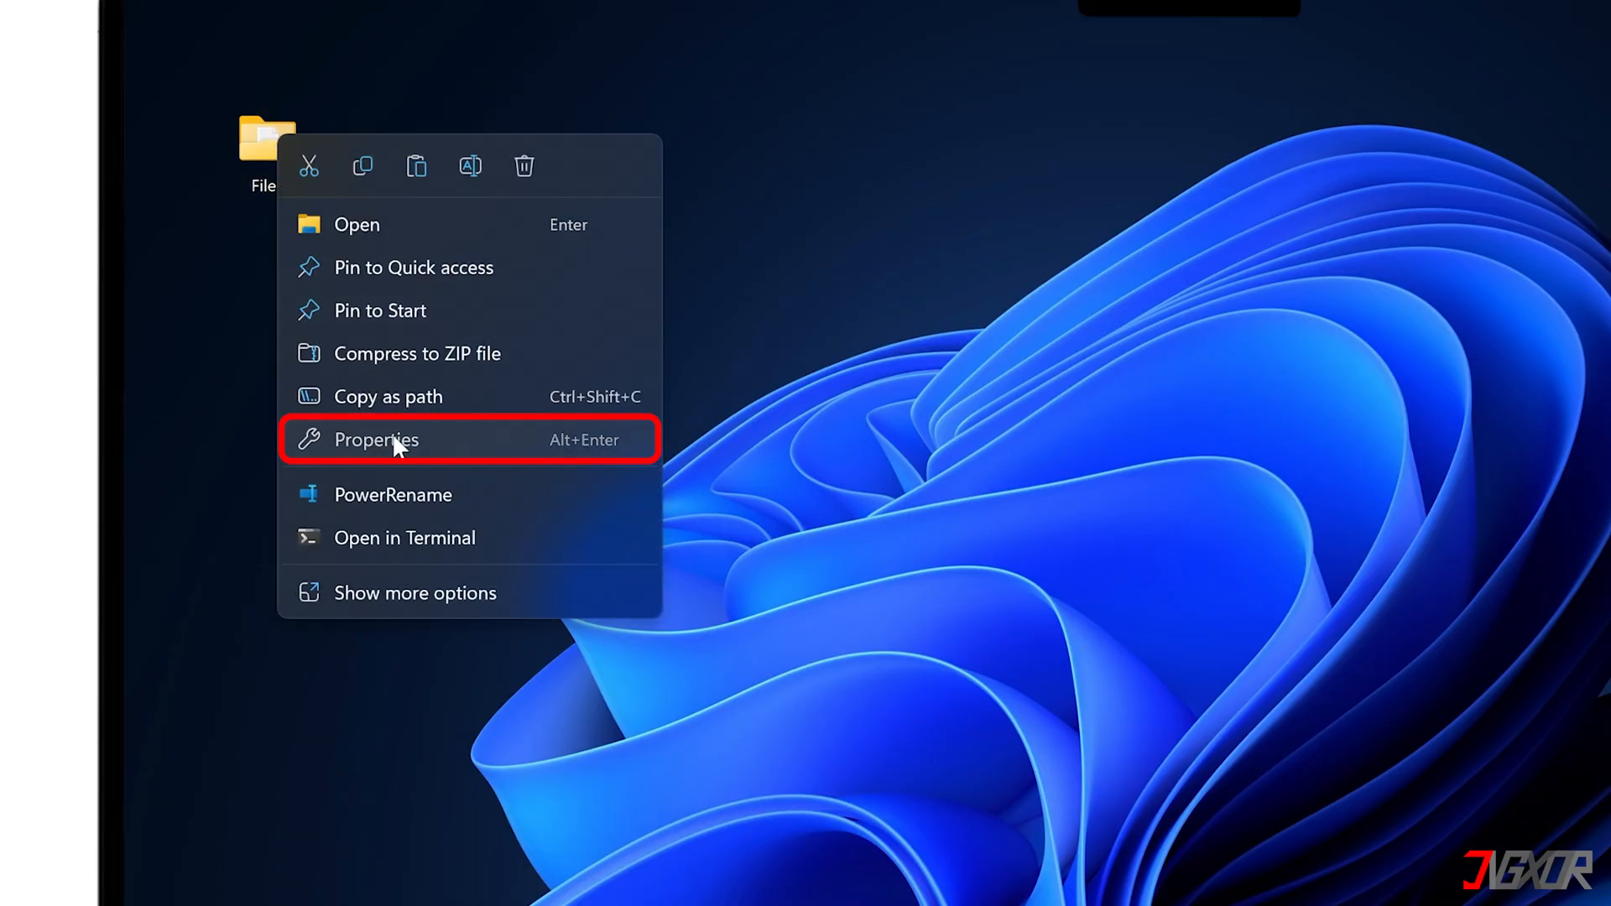
left_click(375, 440)
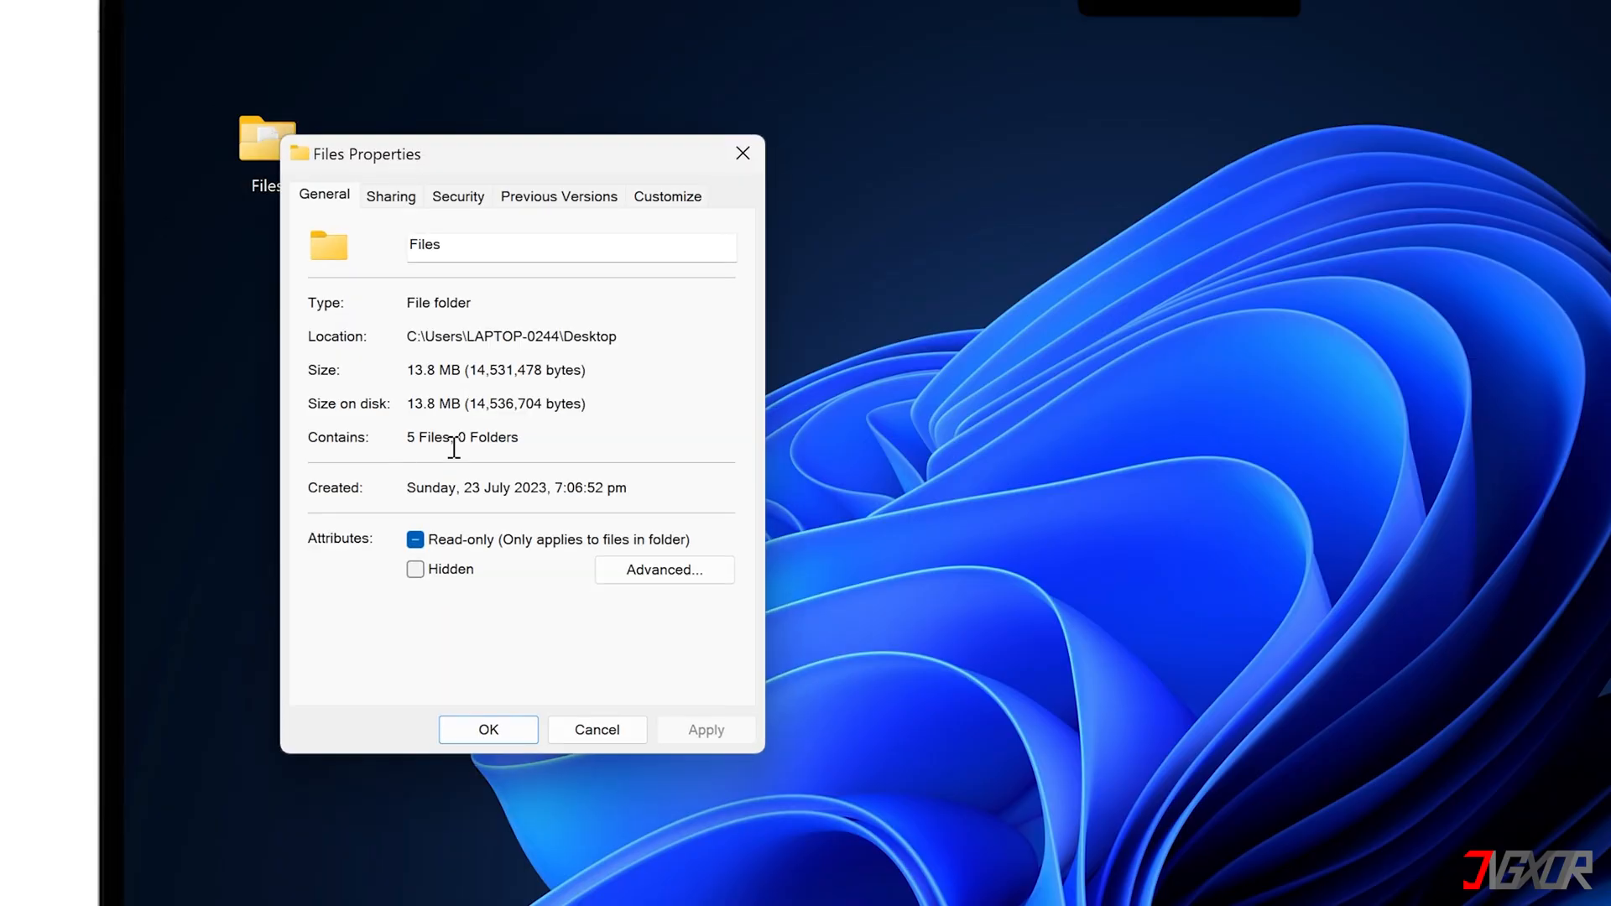
left_click(664, 569)
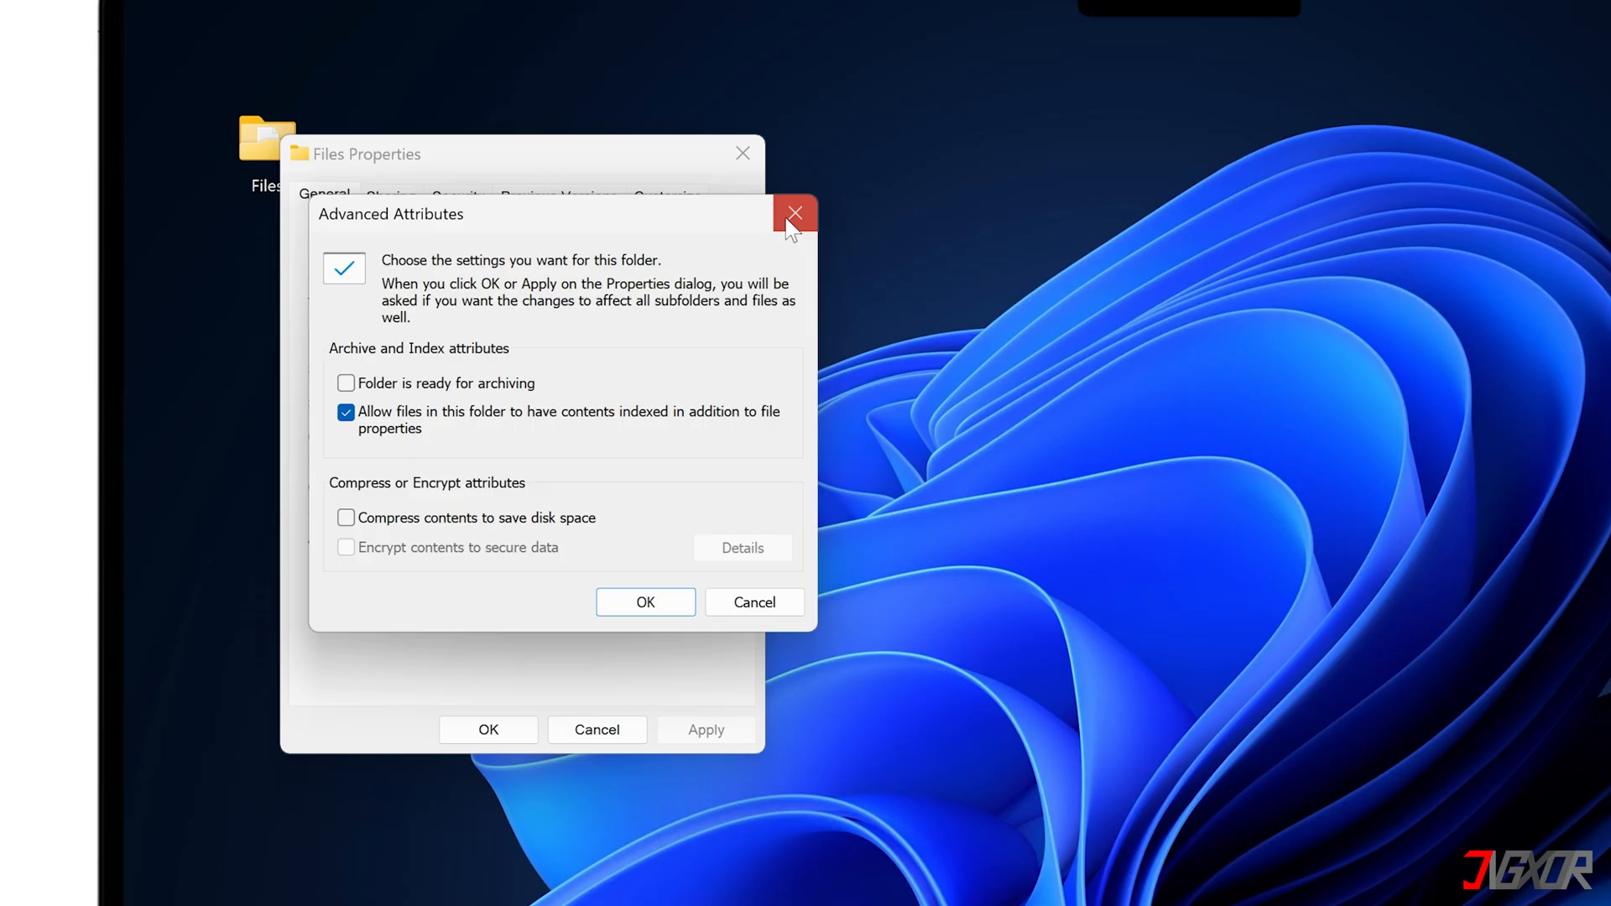
left_click(793, 213)
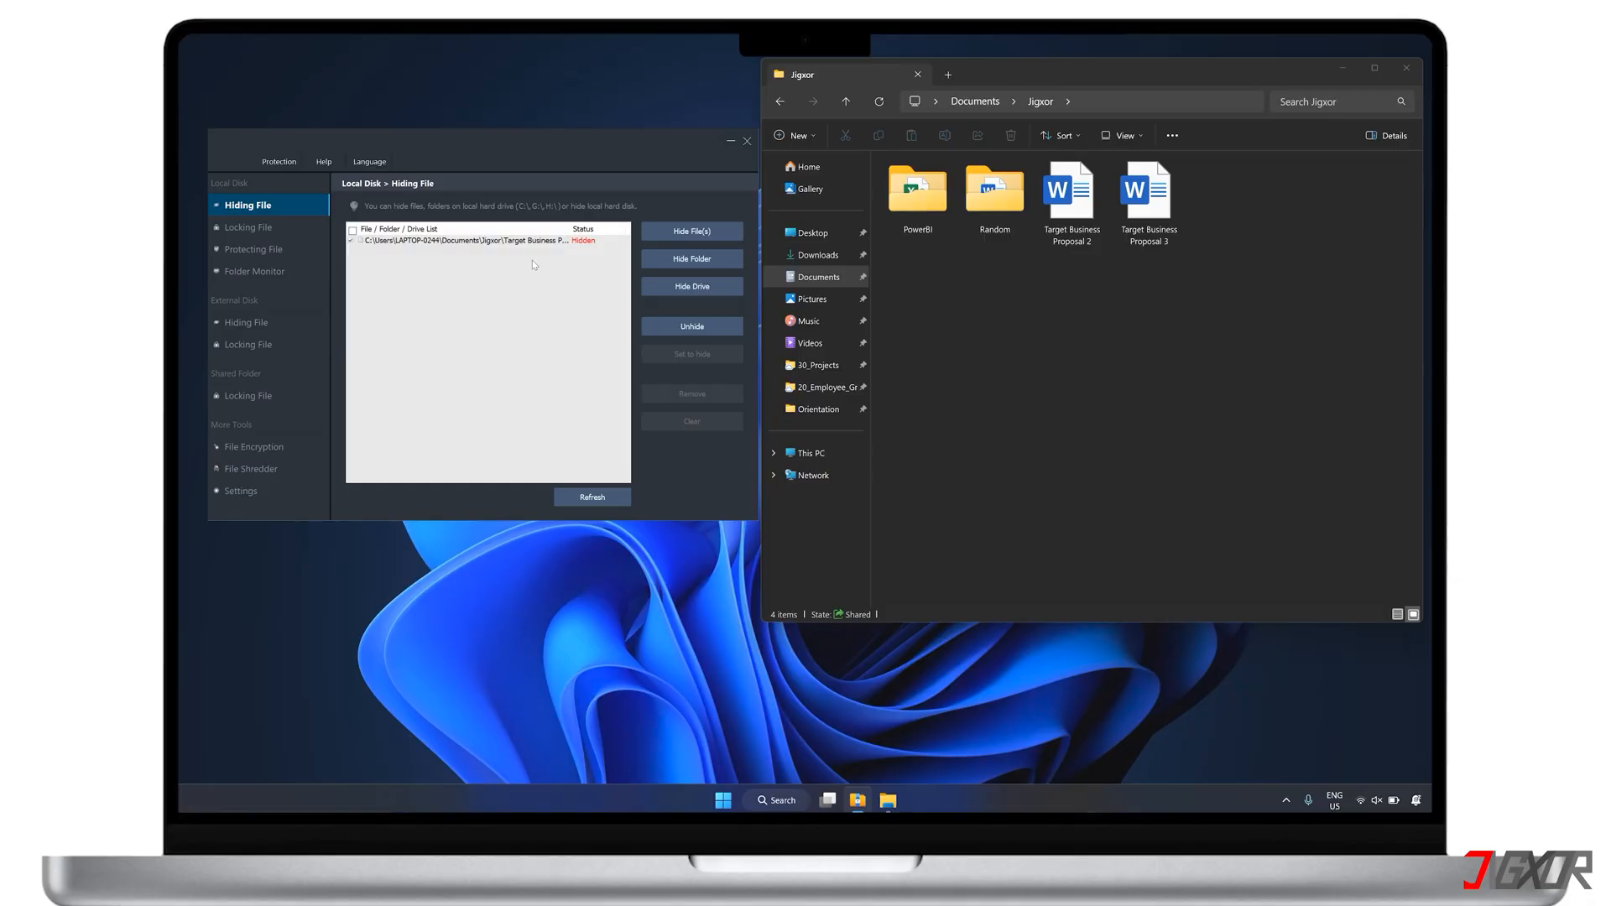
- In Locking File, lock Target Business Proposal 2 from the Jigxor folder with a password
left_click(248, 226)
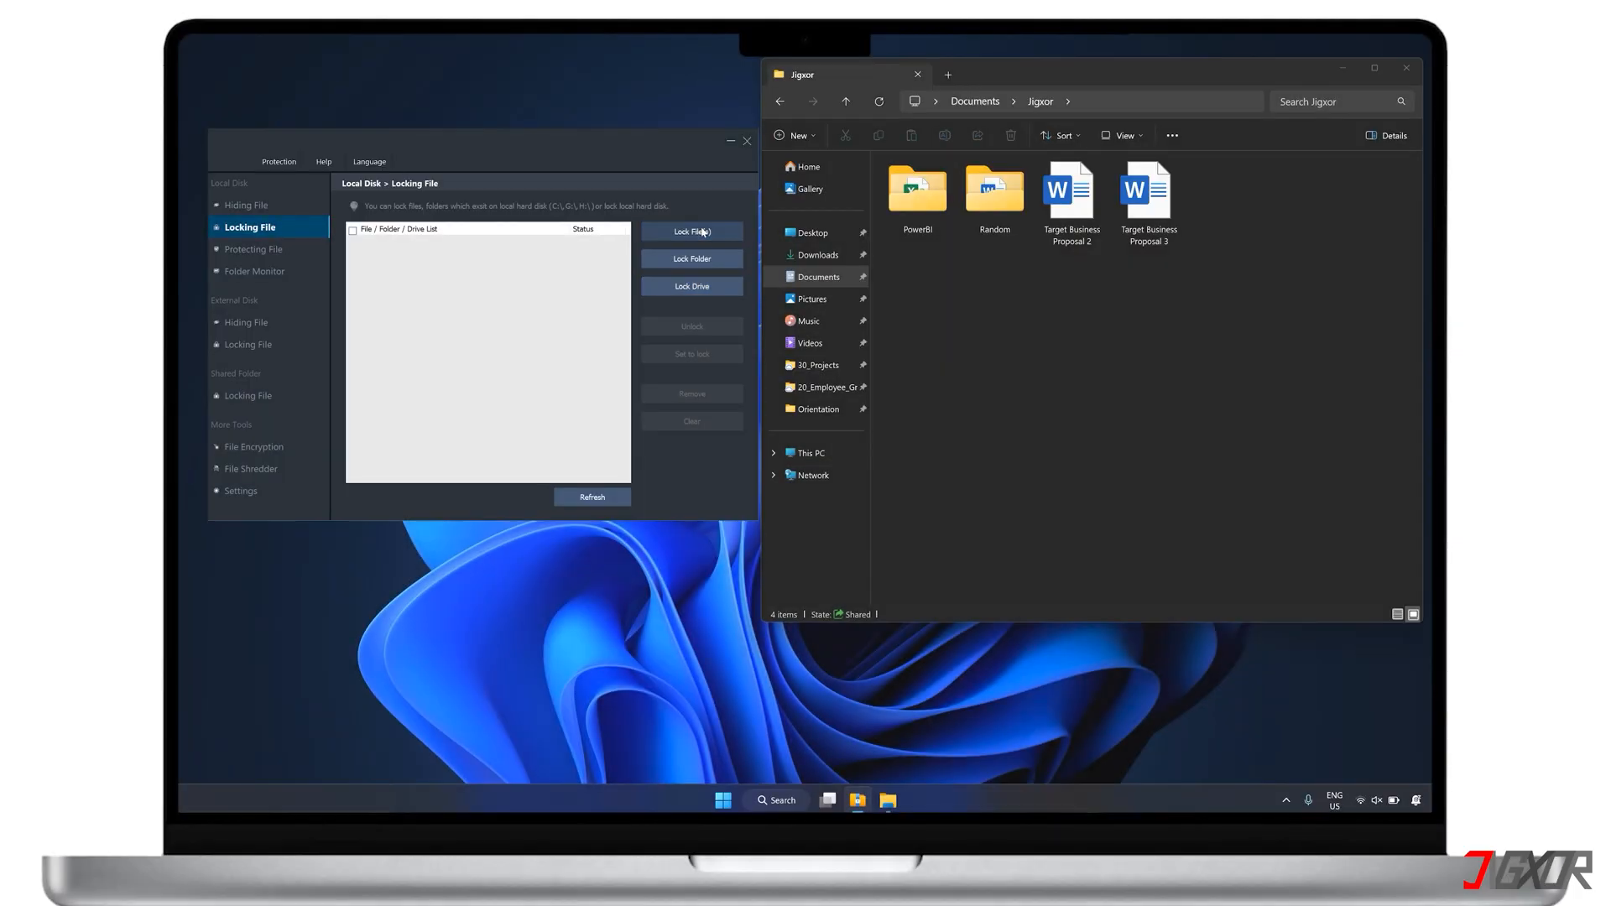
left_click(691, 232)
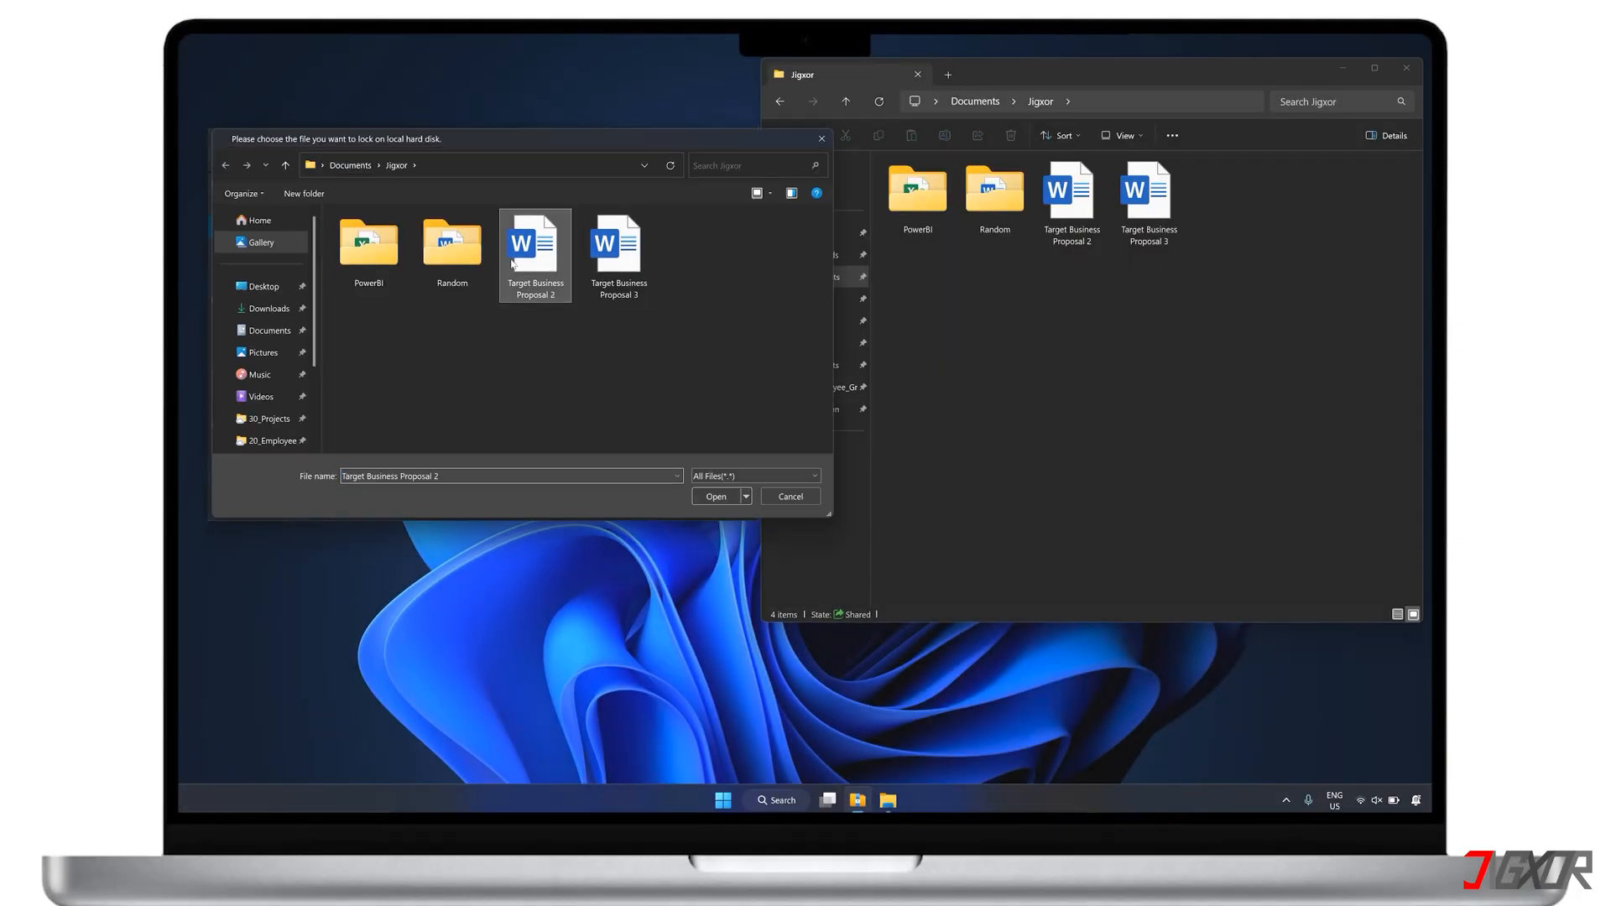
left_click(717, 496)
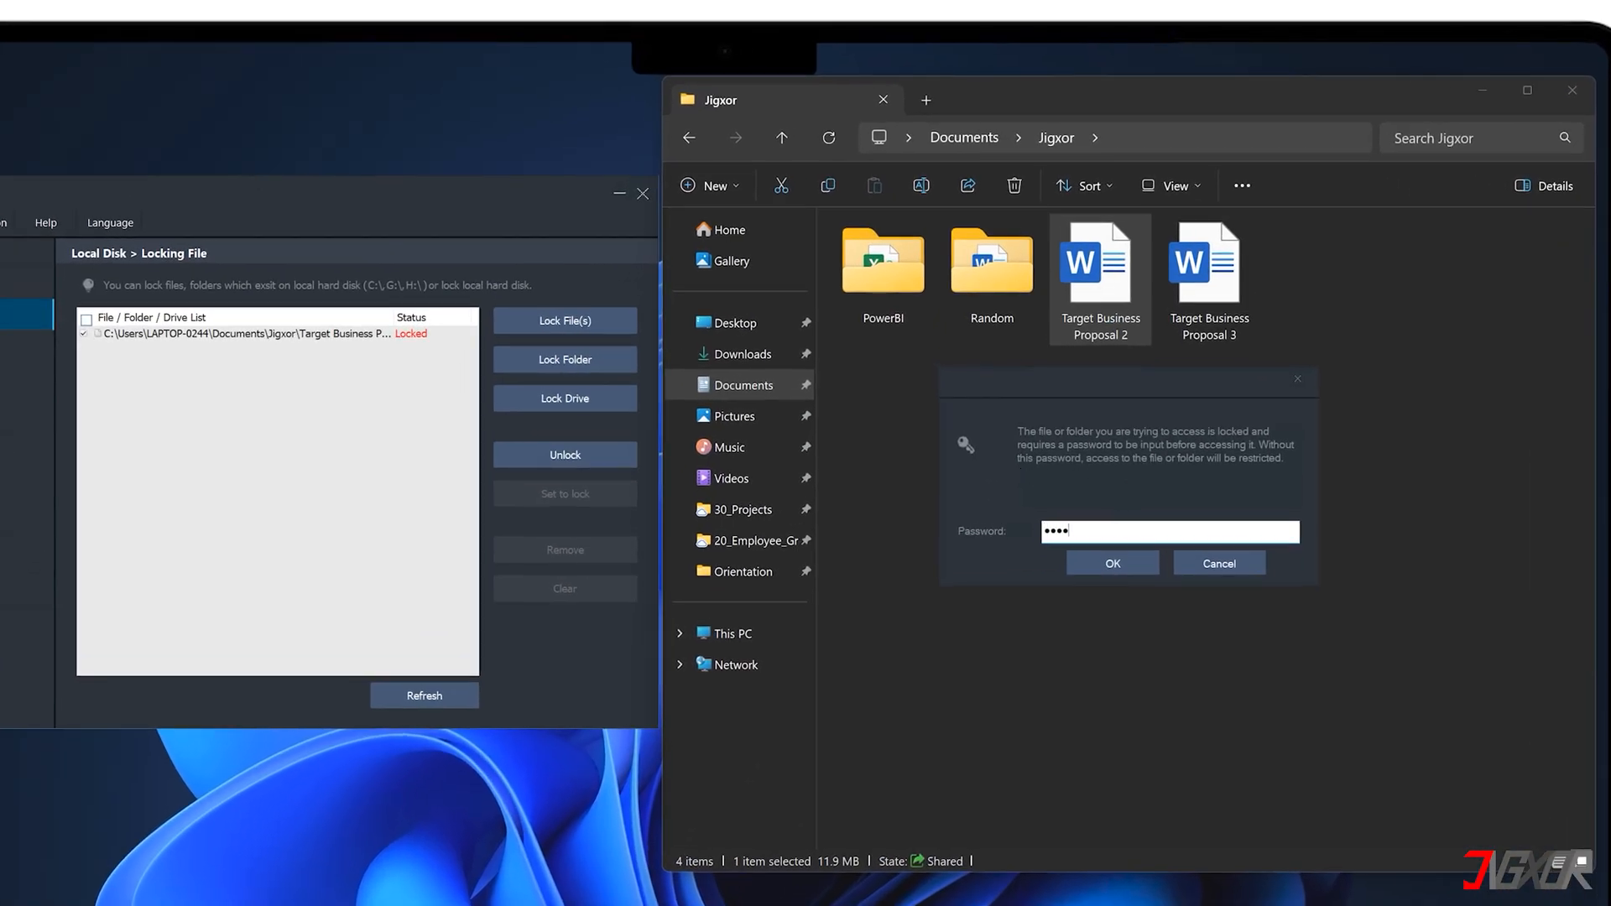
- Submit the password so Target Business Proposal 2 opens in Word
left_click(1111, 562)
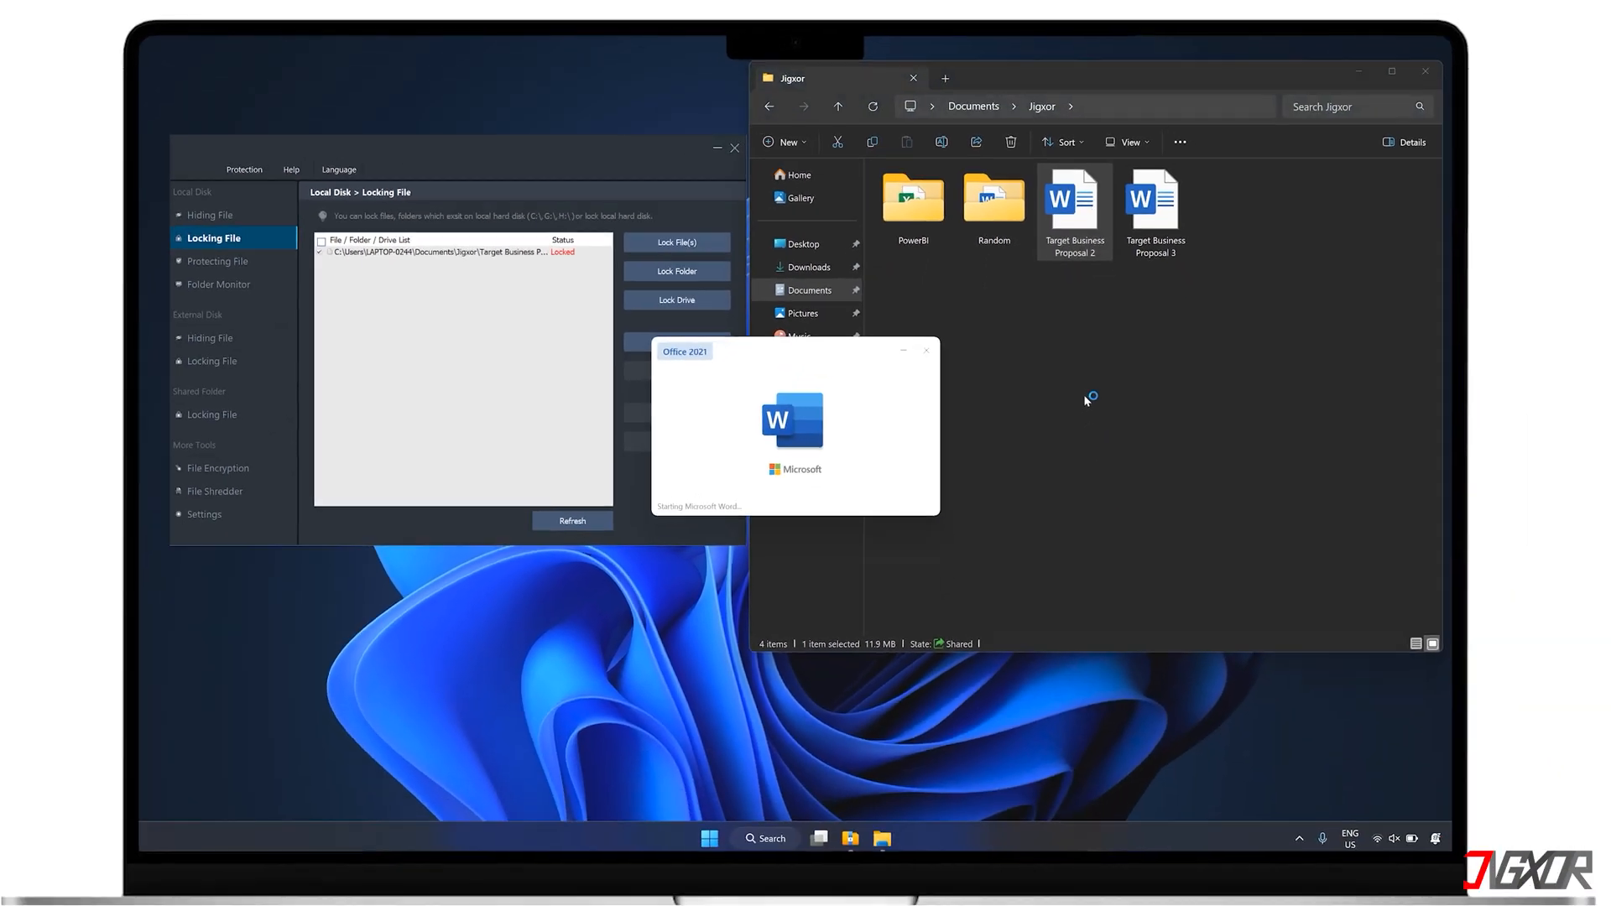